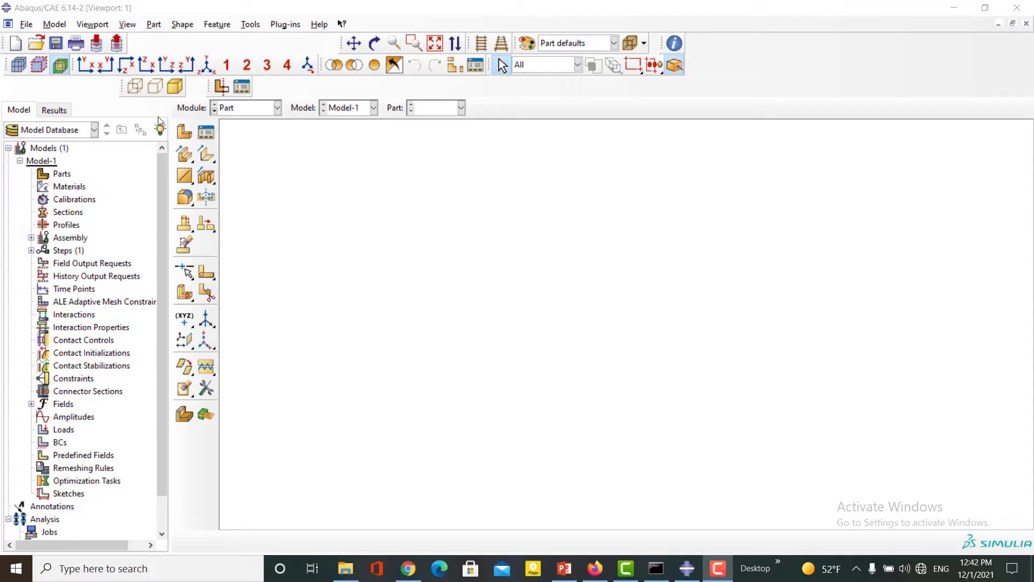
# - Begin a new part named Cub as a 3D deformable solid extrusion
pyautogui.click(184, 131)
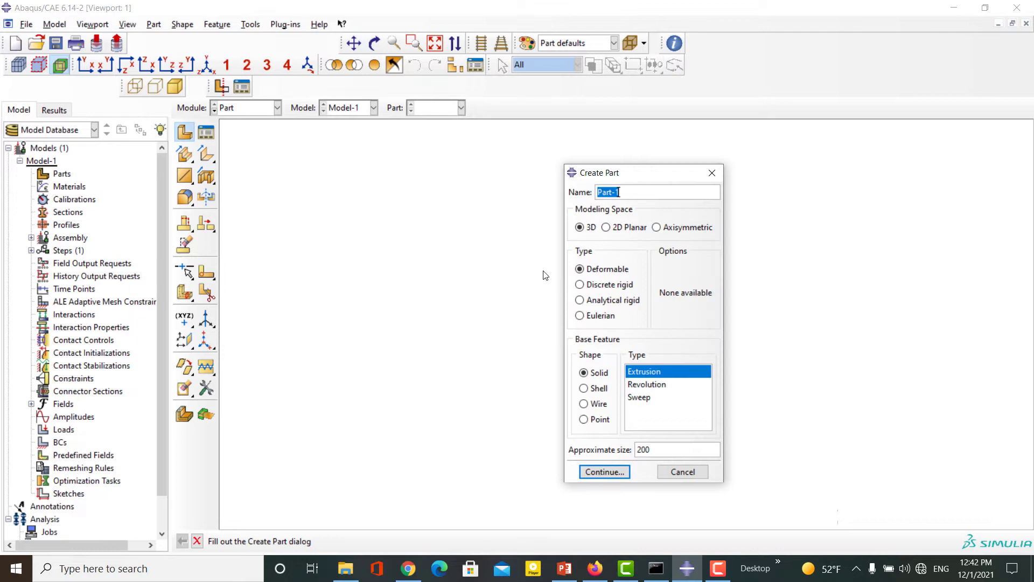
pyautogui.write('Cub')
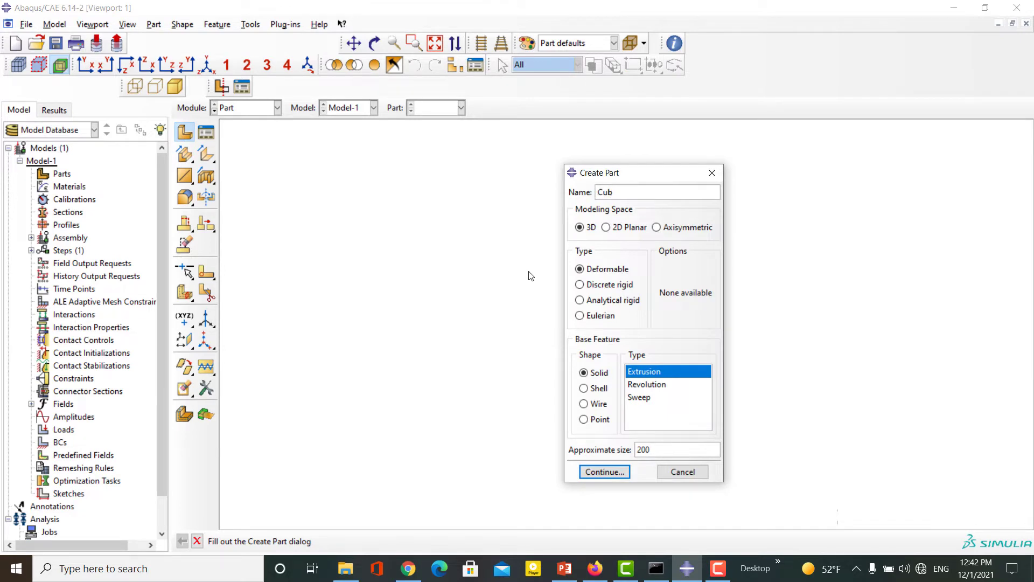
pyautogui.moveTo(621, 448)
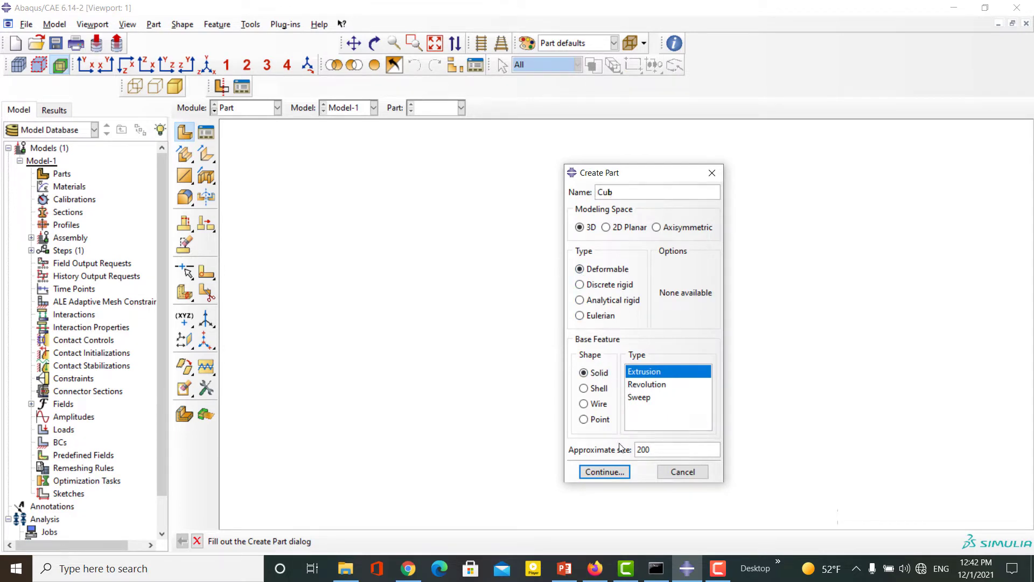
# - Sketch a 10 by 10 square from 0,0 and extrude it to depth 10 to form the cube
pyautogui.click(603, 472)
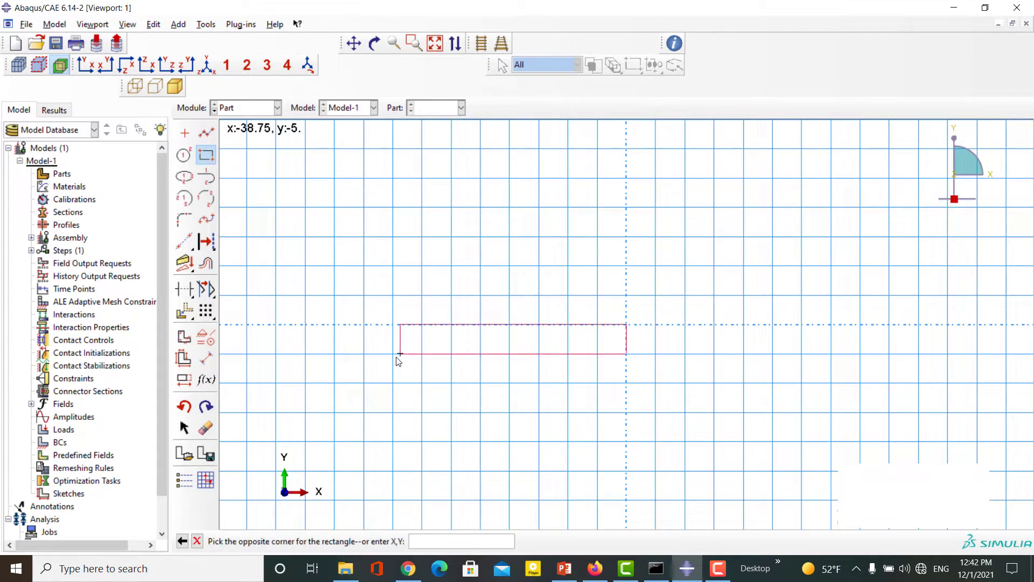
pyautogui.write('10,10')
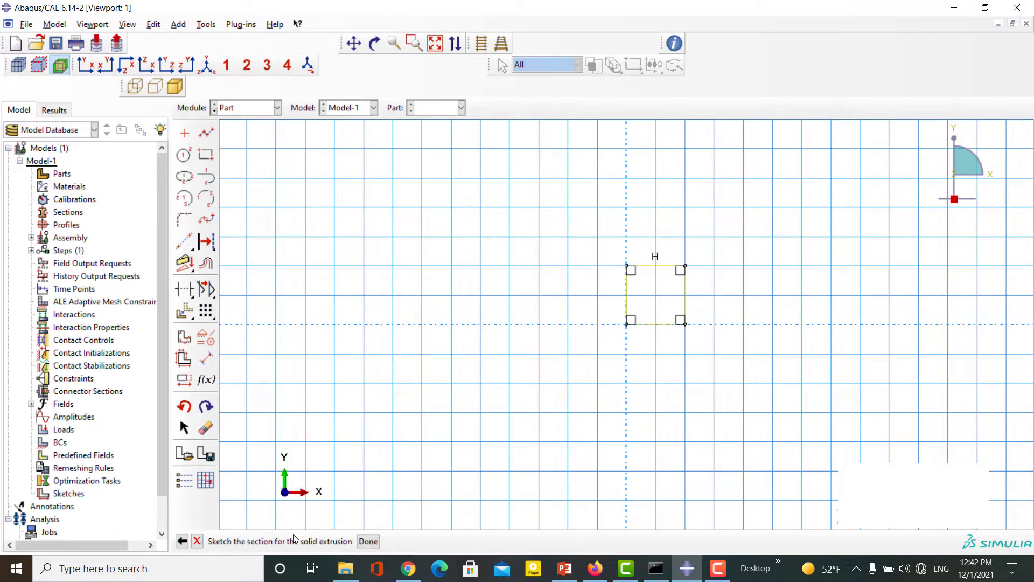
pyautogui.click(367, 541)
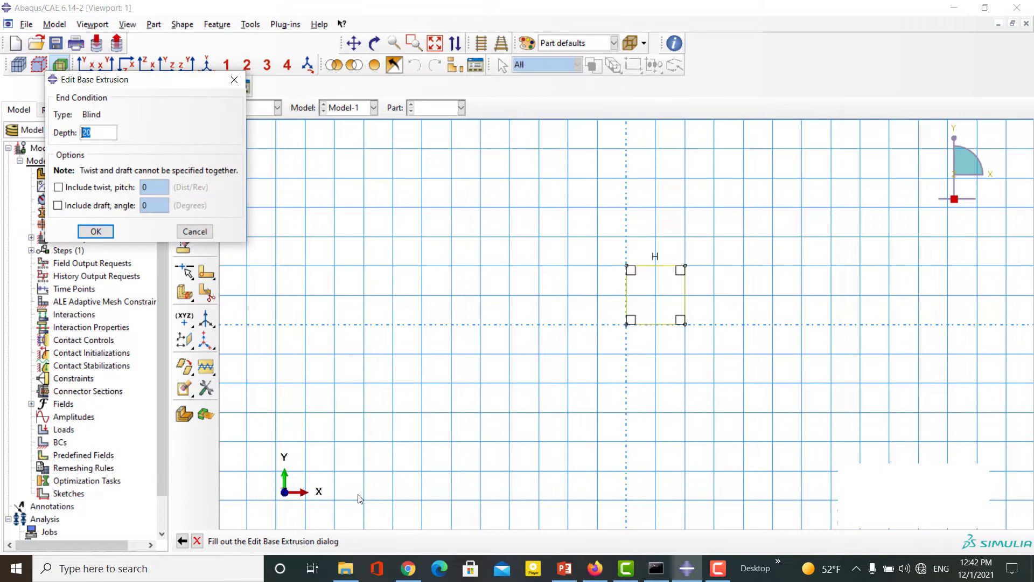
pyautogui.write('10')
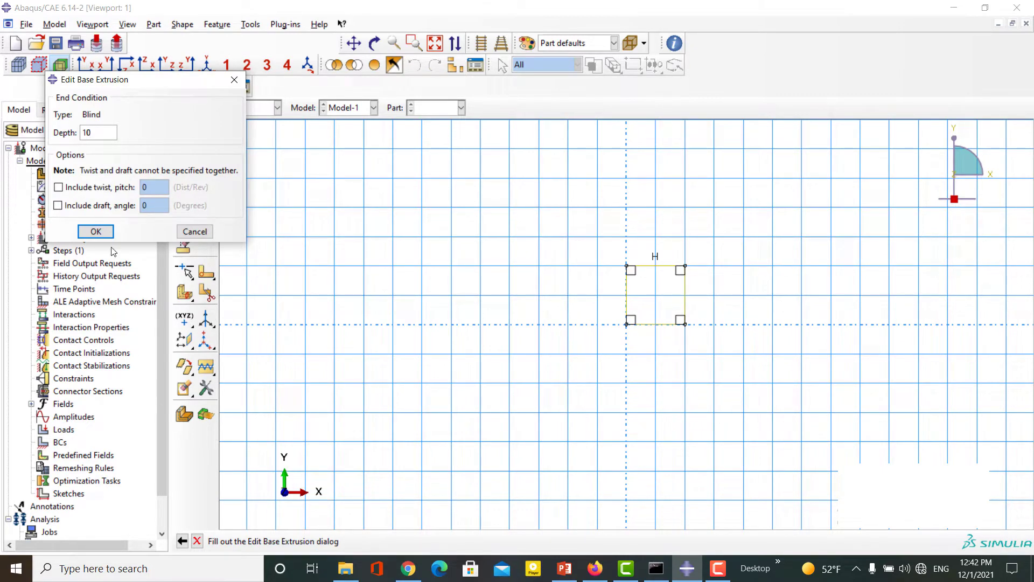
pyautogui.click(95, 231)
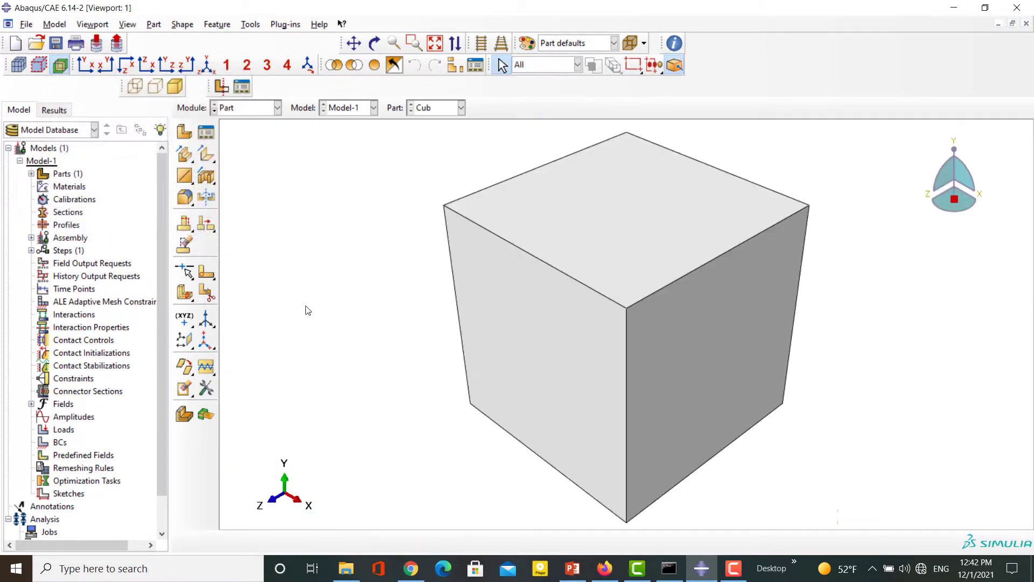
# - Save the model as Cub.cae in the Simulation folder
pyautogui.click(26, 25)
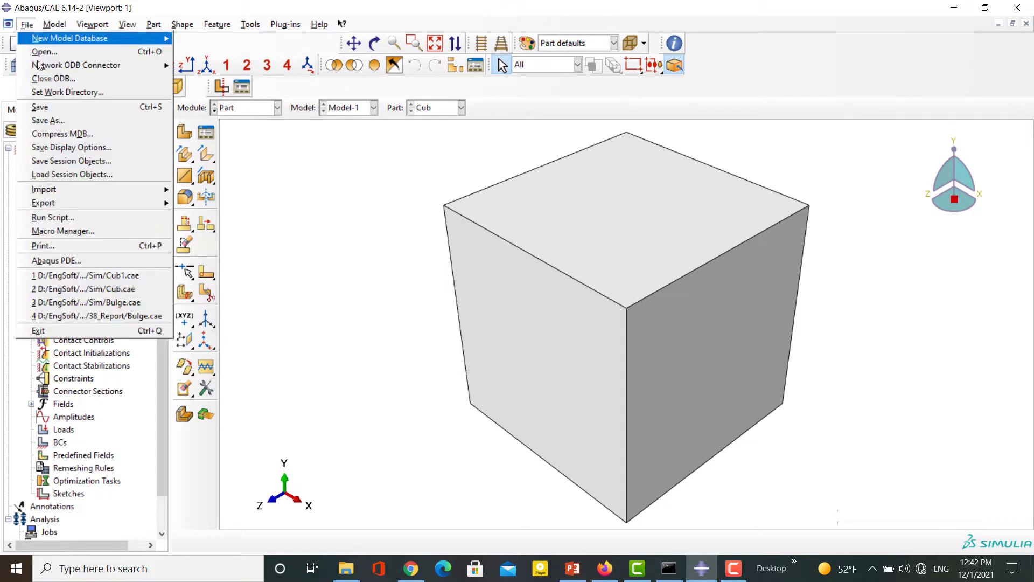
pyautogui.click(48, 119)
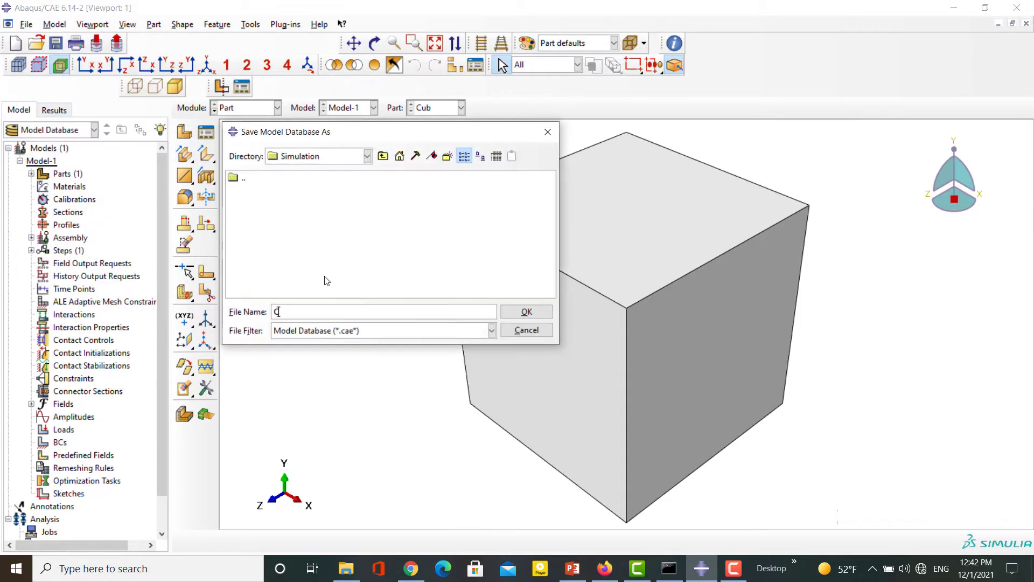
pyautogui.write('ub')
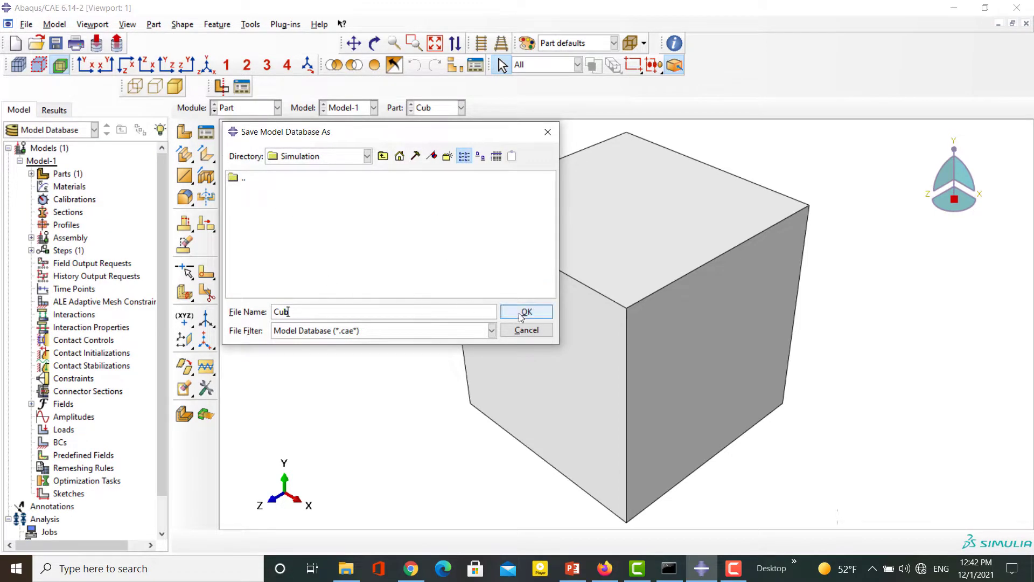
pyautogui.click(526, 311)
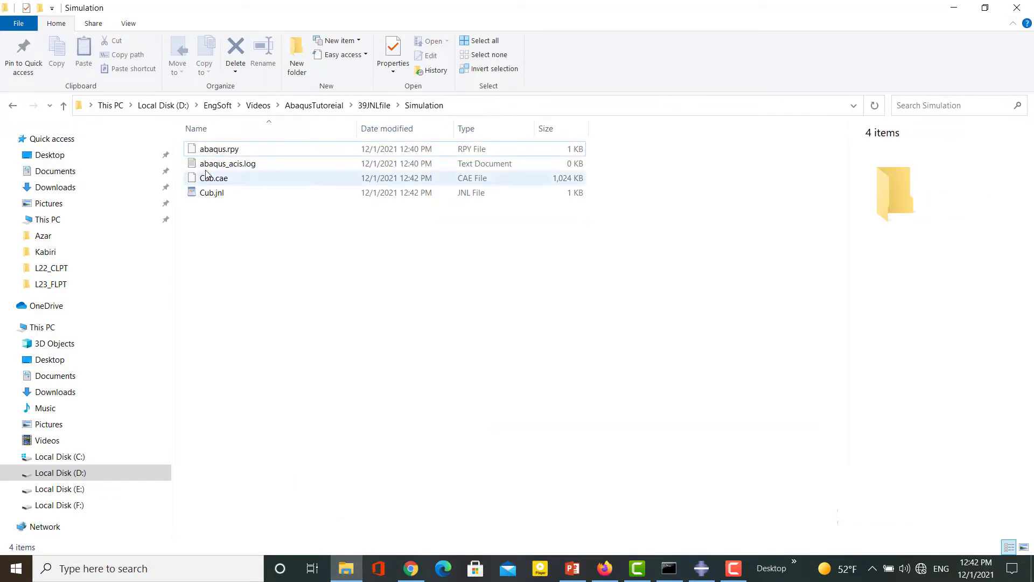
# - Inspect the saved Cub.cae and Cub.jnl files in the Simulation folder
pyautogui.click(213, 178)
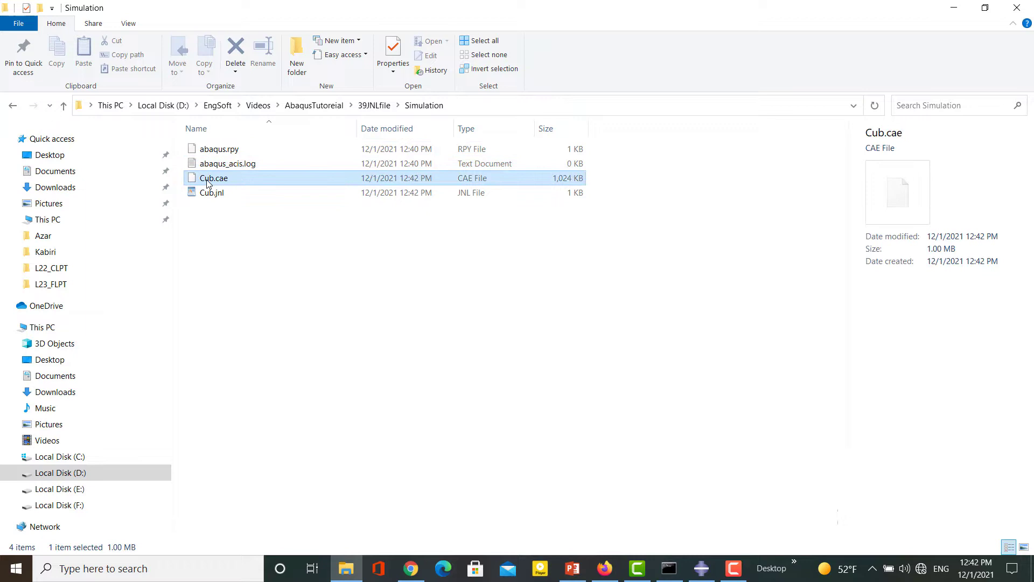
pyautogui.click(212, 192)
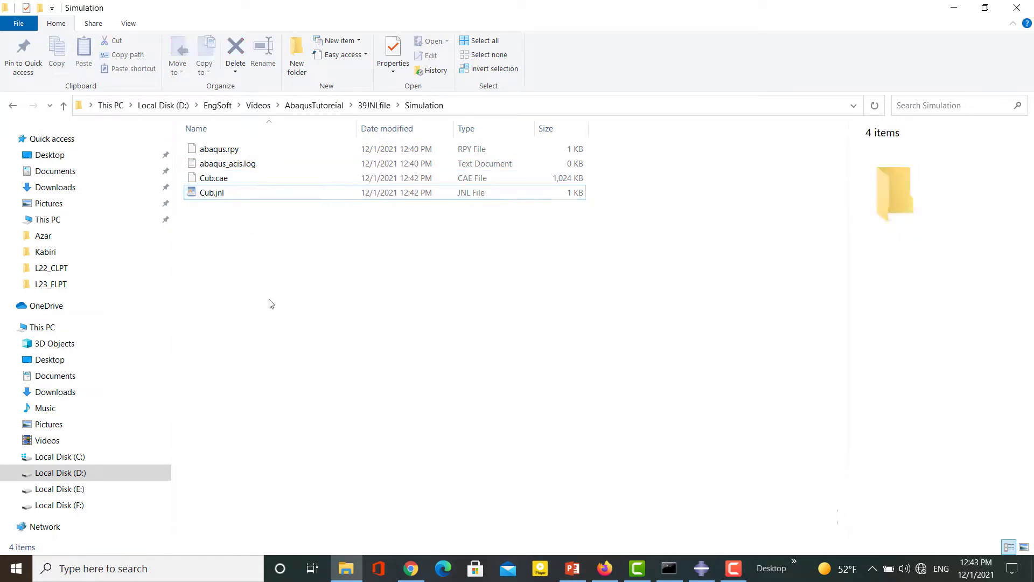
pyautogui.click(148, 568)
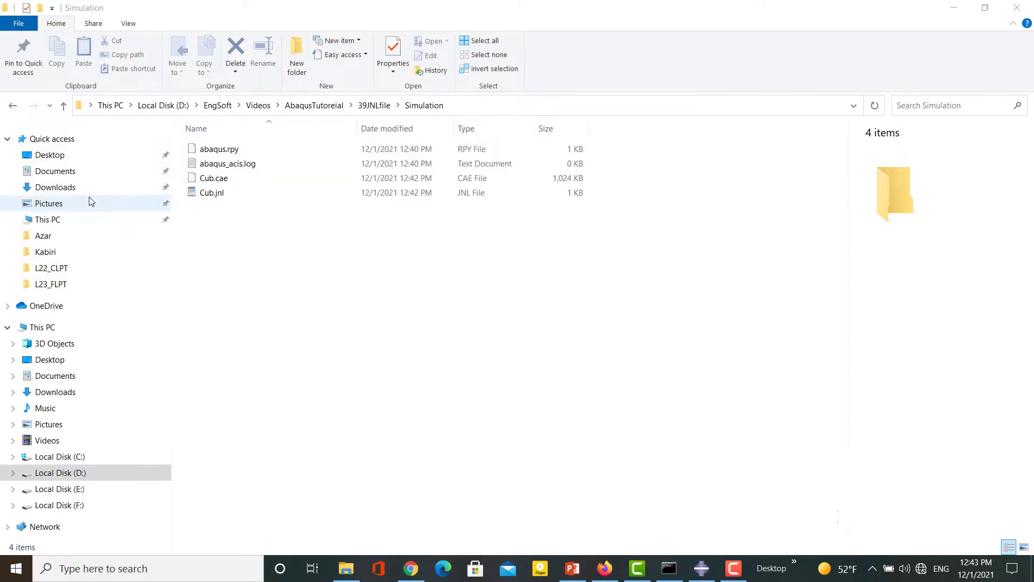
# - Launch PythonWin and load Cub.jnl and abaqus.rpy into it for viewing
pyautogui.click(730, 568)
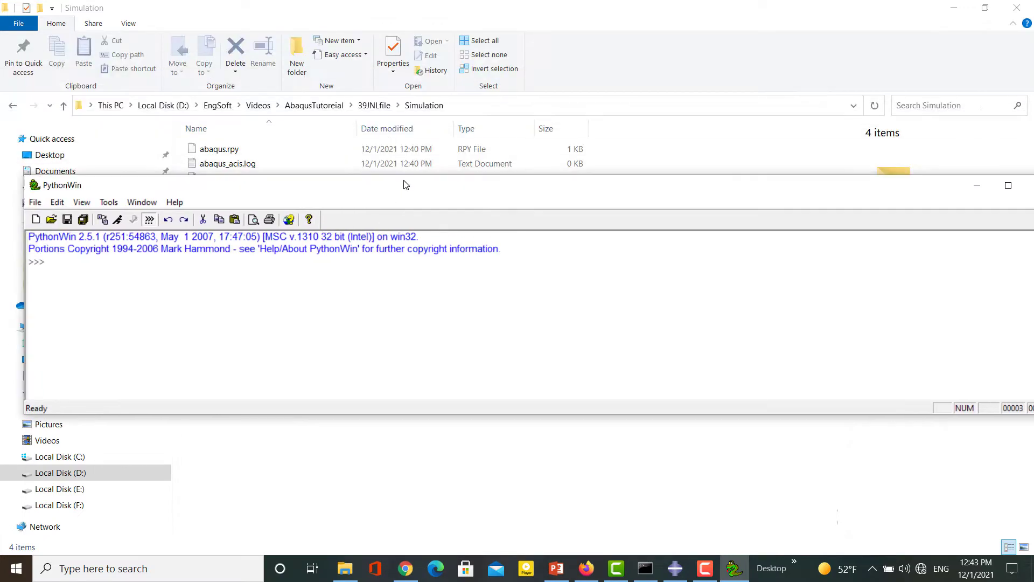
pyautogui.click(212, 192)
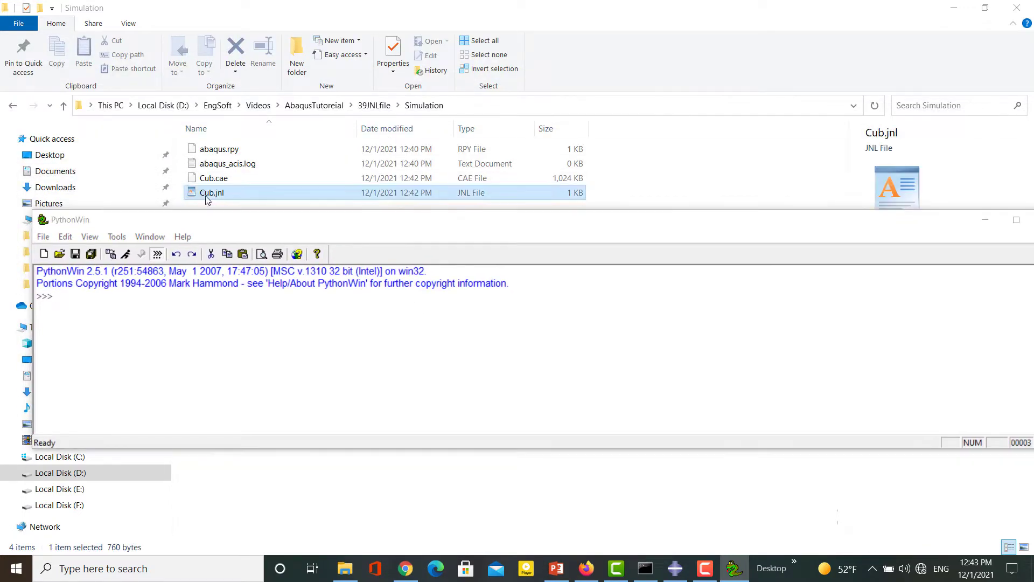
pyautogui.doubleClick(213, 191)
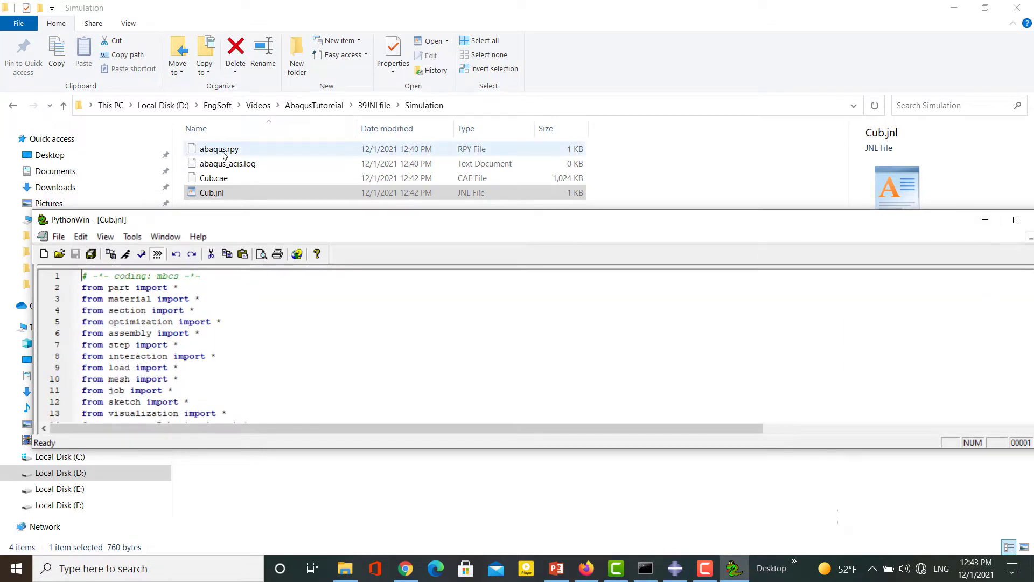
pyautogui.click(219, 149)
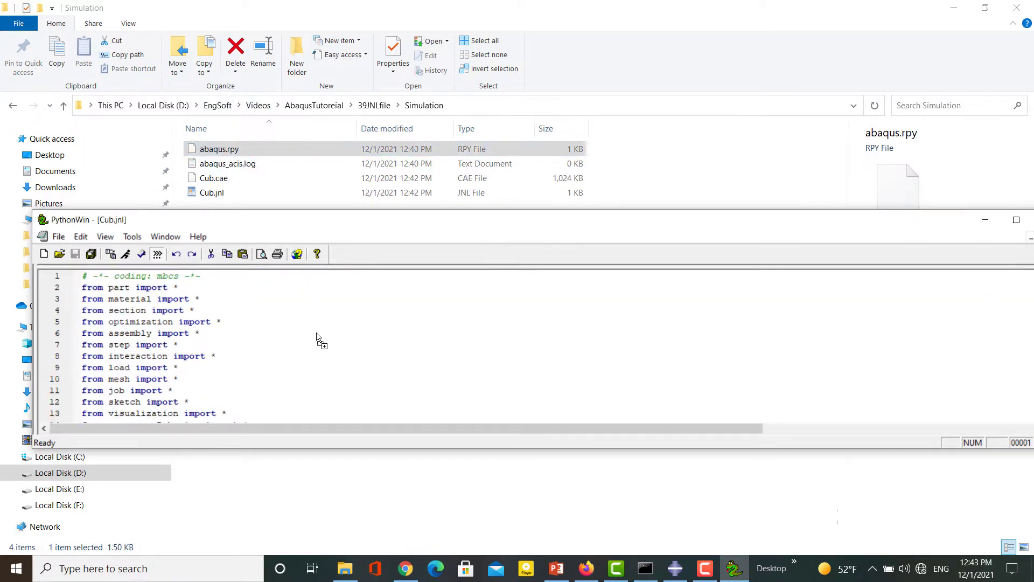
pyautogui.doubleClick(218, 149)
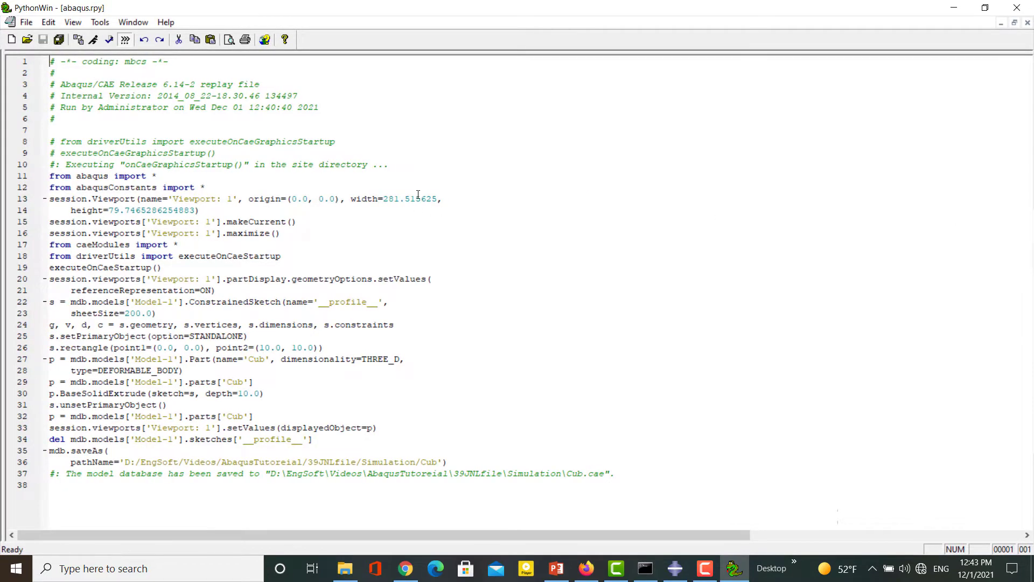
pyautogui.moveTo(1016, 24)
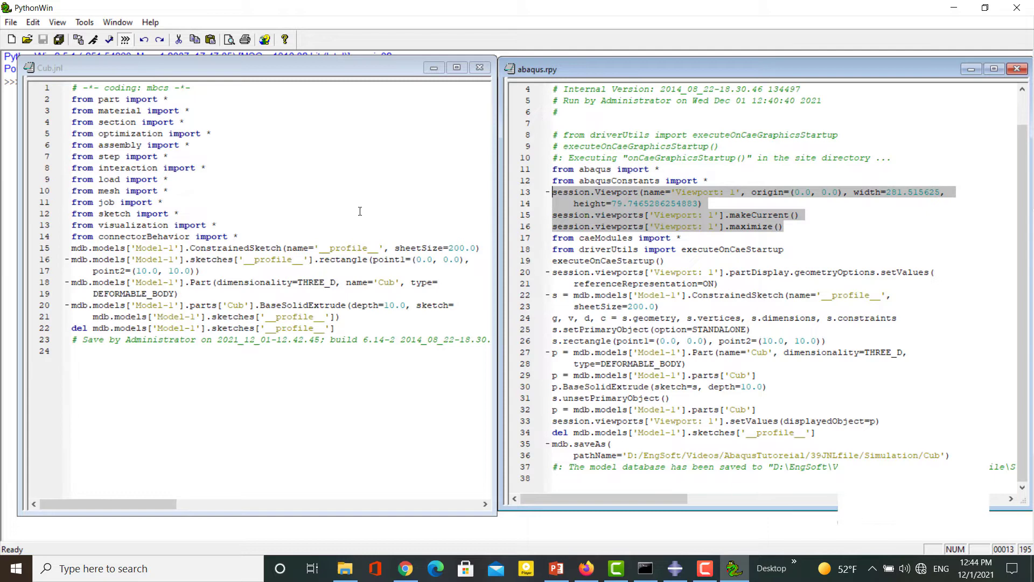
pyautogui.moveTo(308, 315)
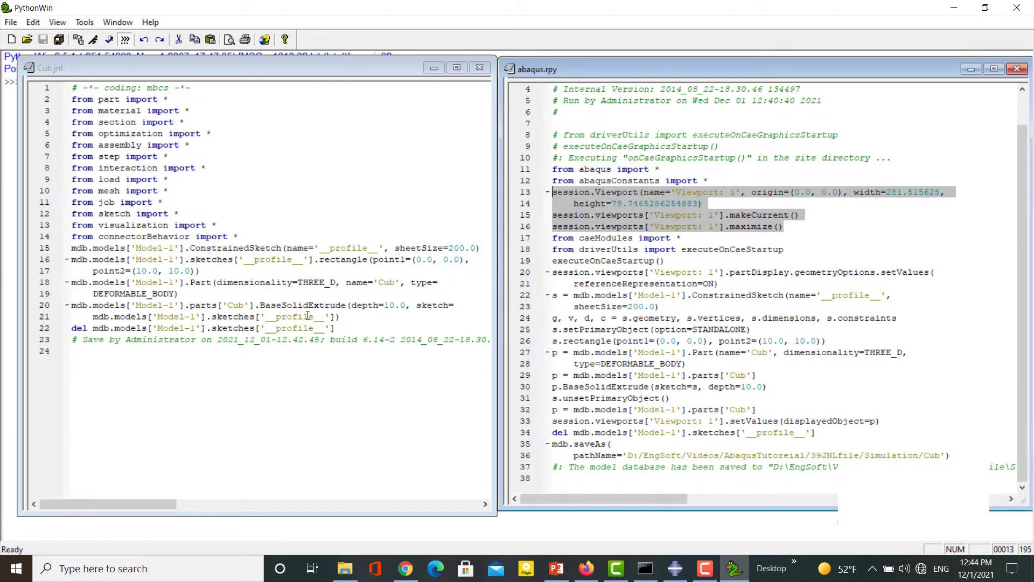
pyautogui.moveTo(314, 391)
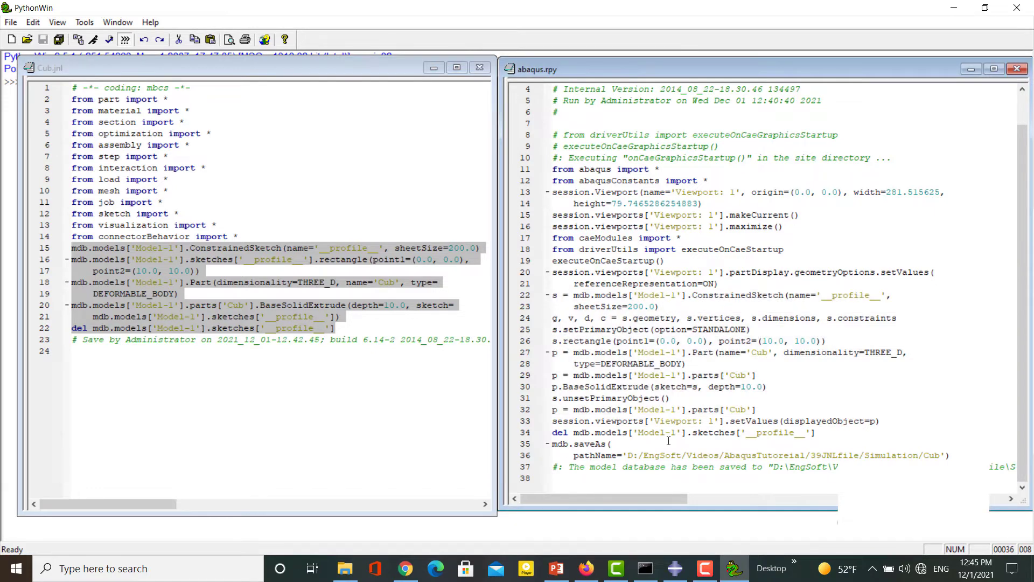
# - Leave PythonWin and bring up the Abaqus 6.14-2 program shortcuts folder
pyautogui.doubleClick(755, 455)
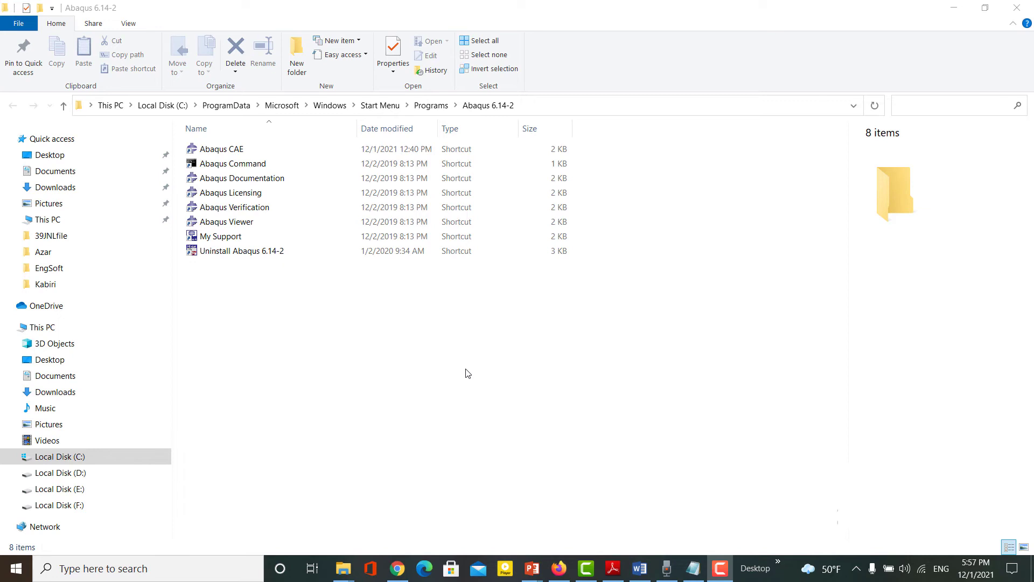
pyautogui.moveTo(259, 243)
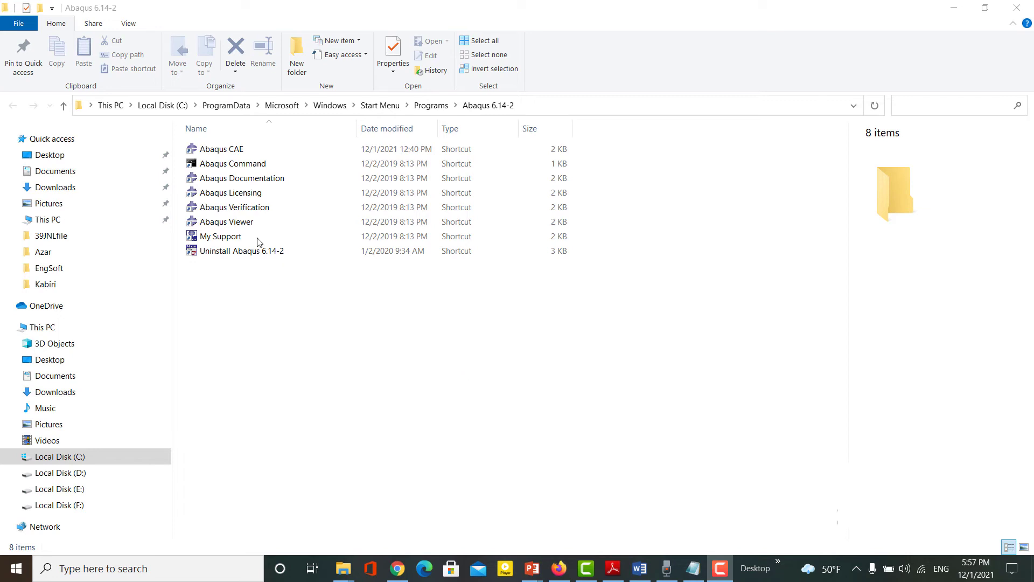
# - Launch the Abaqus Command prompt from its shortcut
pyautogui.click(231, 163)
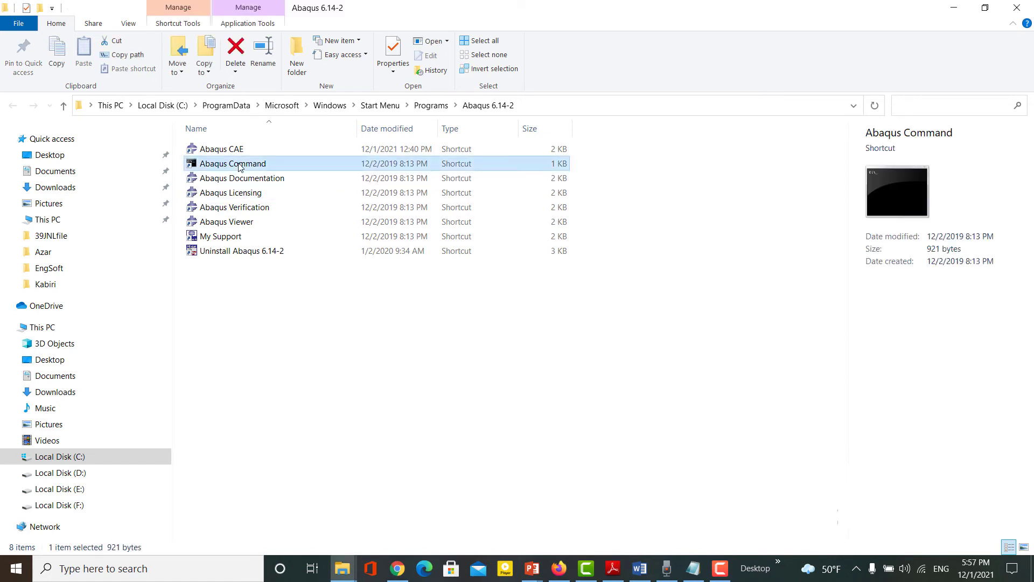
pyautogui.doubleClick(232, 163)
pyautogui.write('abaqus cae recover=D:\\EngSoft\\Videos\\AbaqusTutoreial\\39JNLfile\\Simulation\\Cub.jnl')
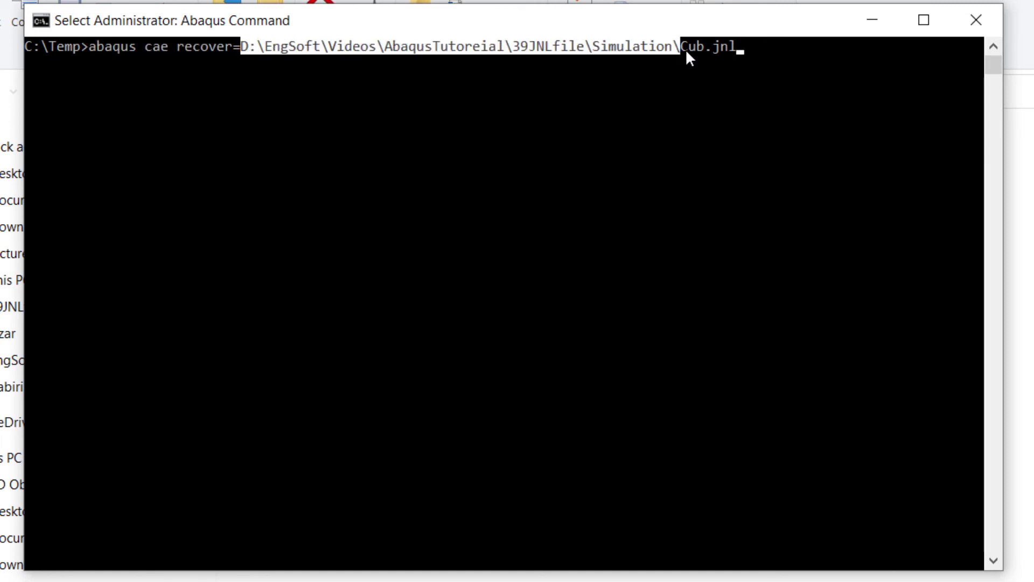
# - Run abaqus cae recover with the Simulation\Cub.jnl path to rebuild the model
pyautogui.press('enter')
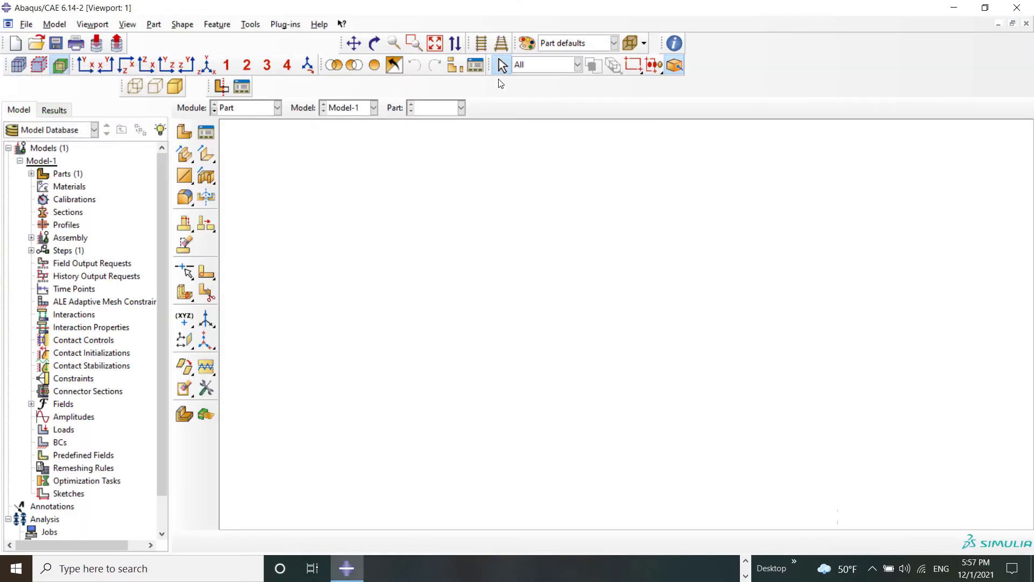
# - Display the recovered Cub part from the context bar Part list
pyautogui.click(461, 108)
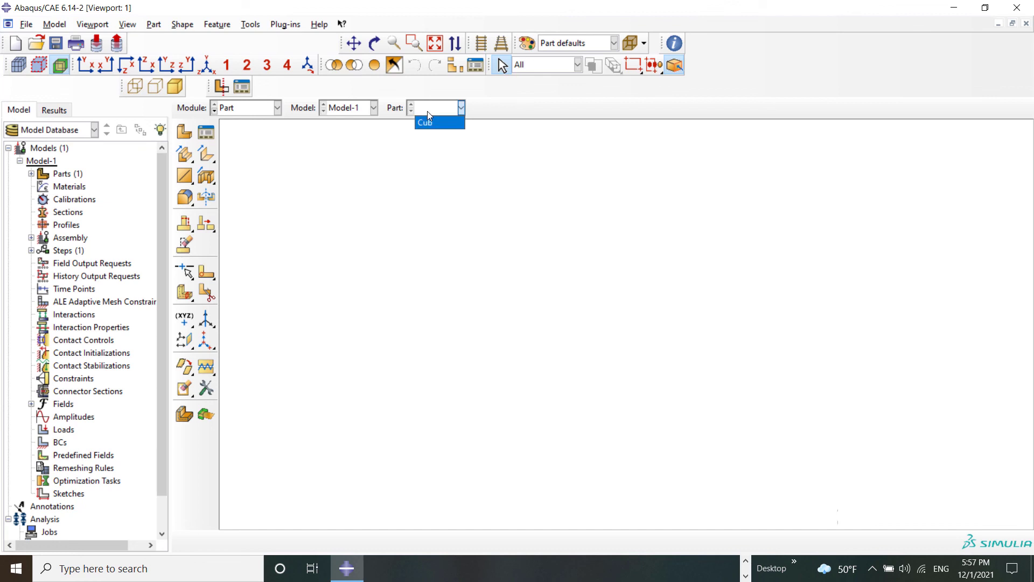
pyautogui.click(426, 122)
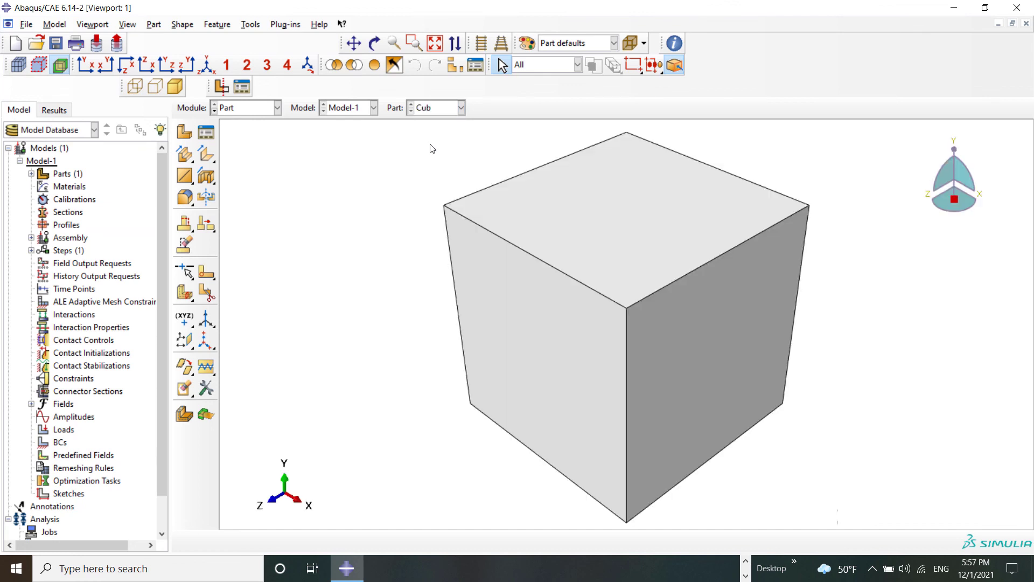
pyautogui.moveTo(419, 210)
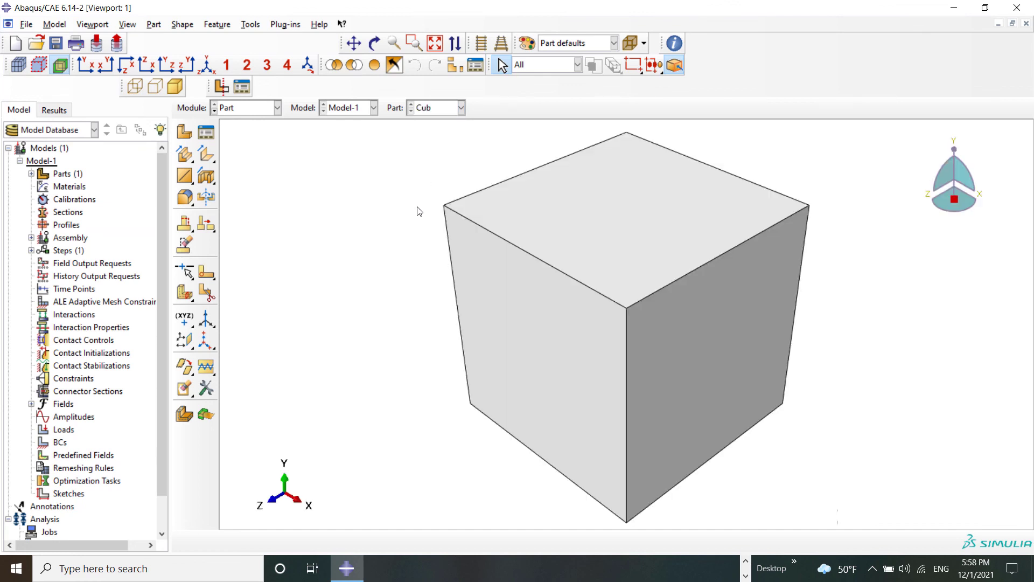